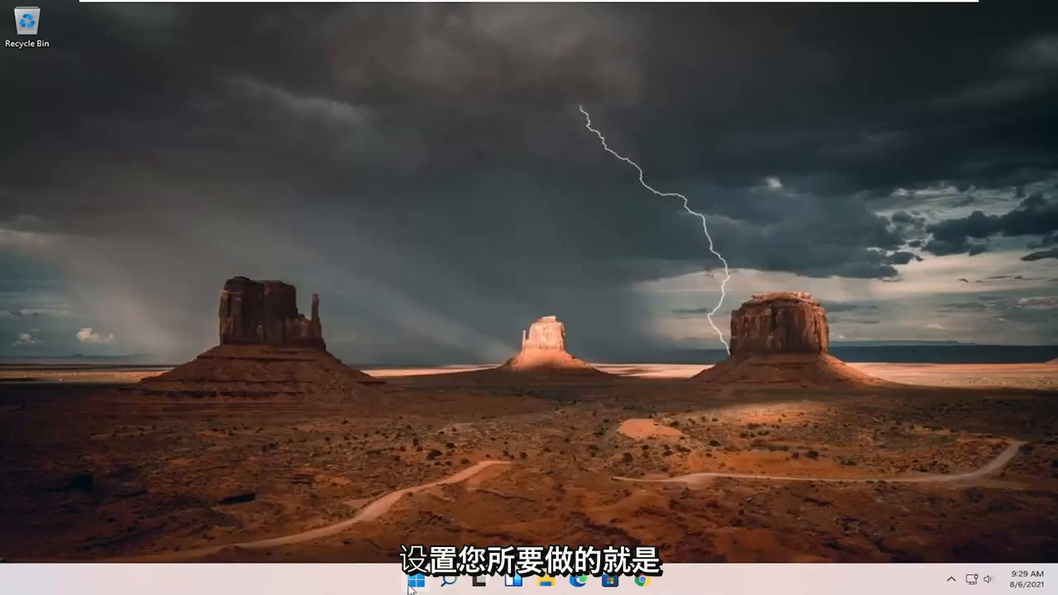
- Search 'settings' from the taskbar and launch the Settings app
click(417, 582)
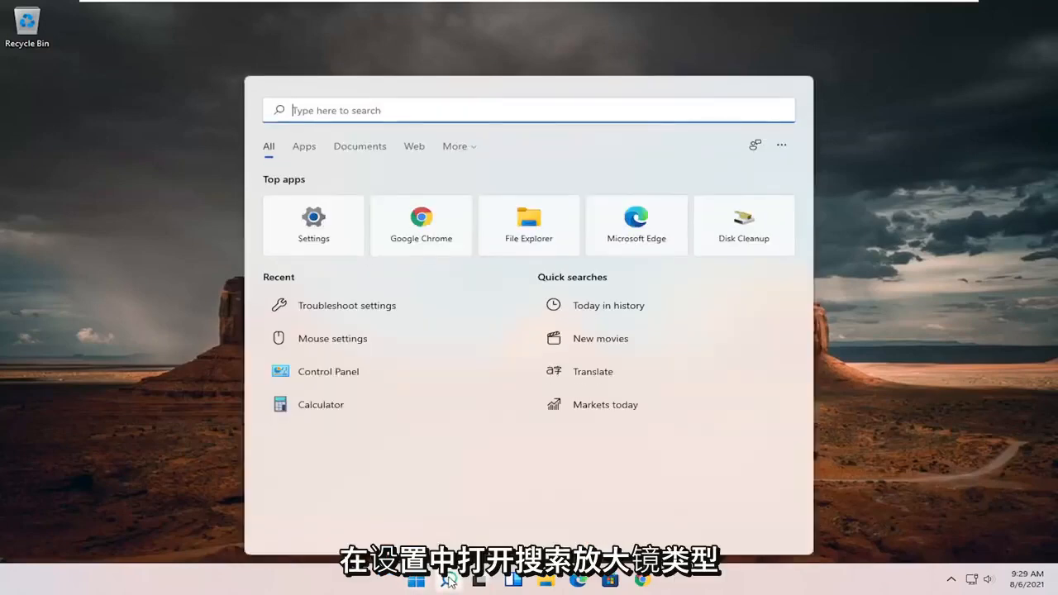
text(settings)
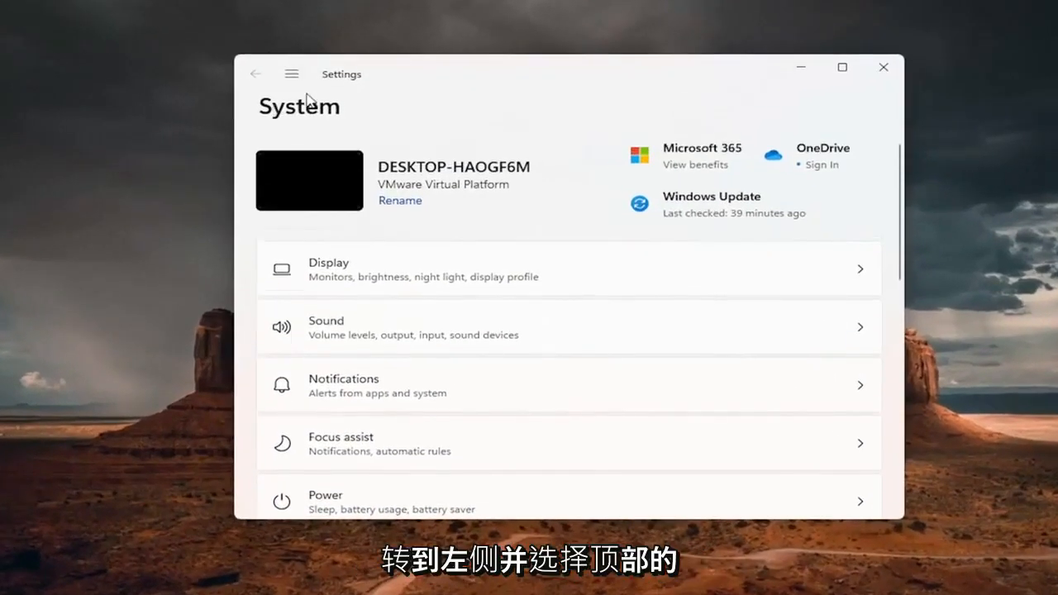
- Navigate to Network & internet > Advanced network settings and scroll to the Network reset option
click(291, 73)
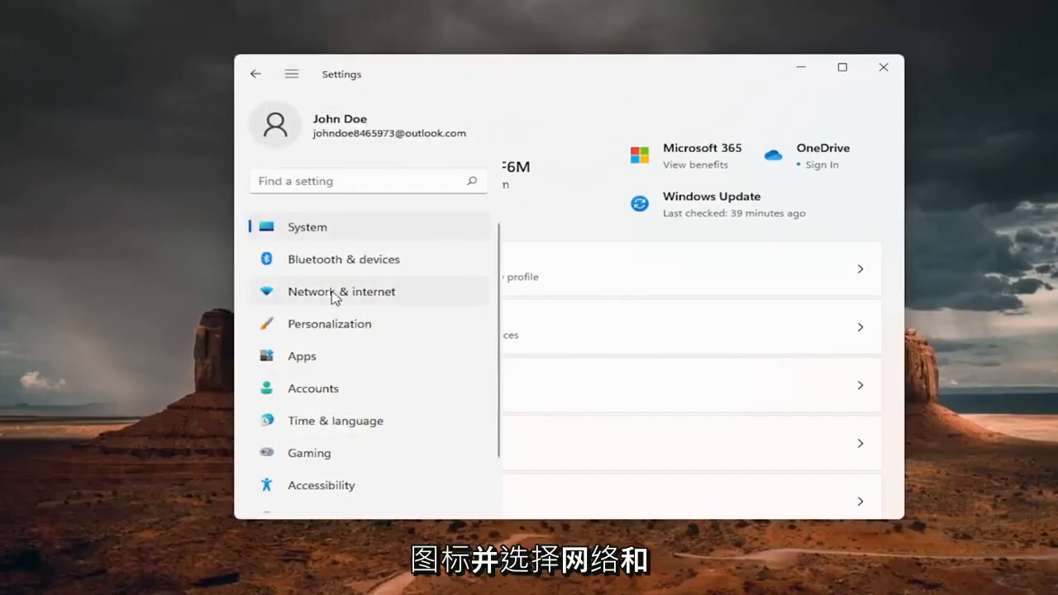
click(340, 291)
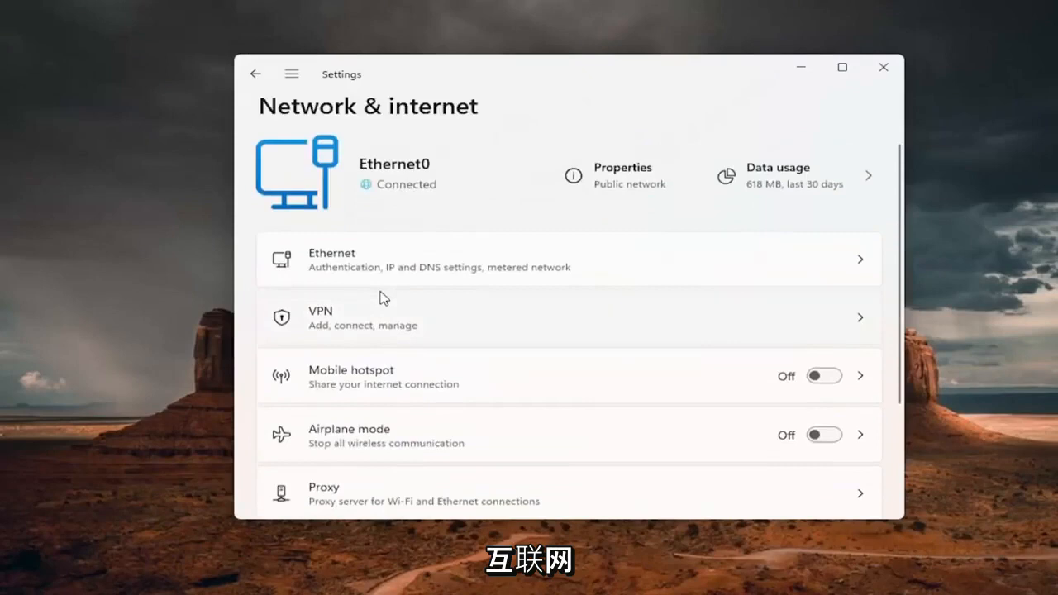
scroll(down, 3)
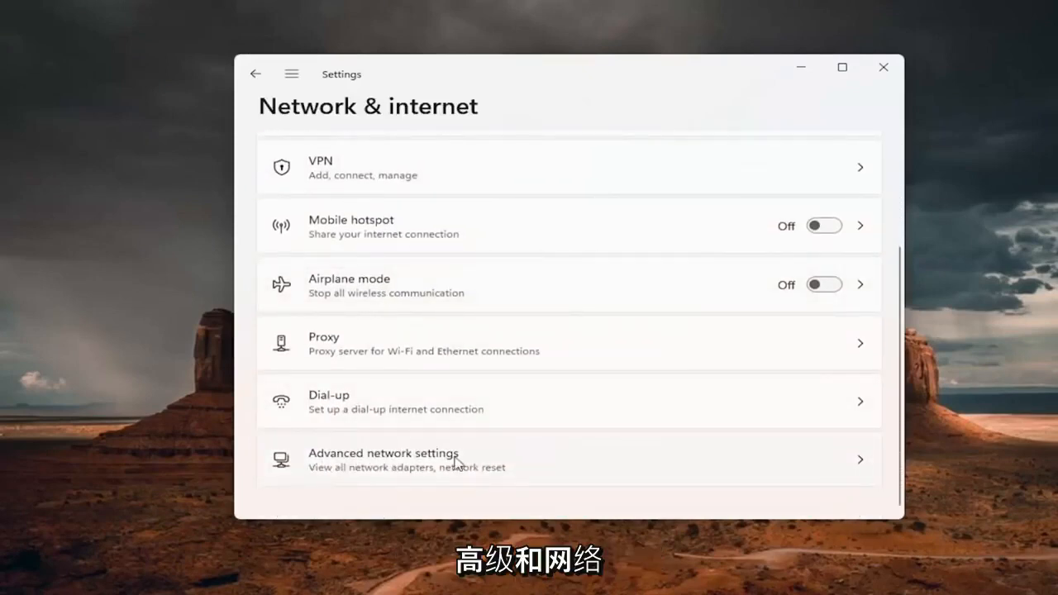
click(384, 460)
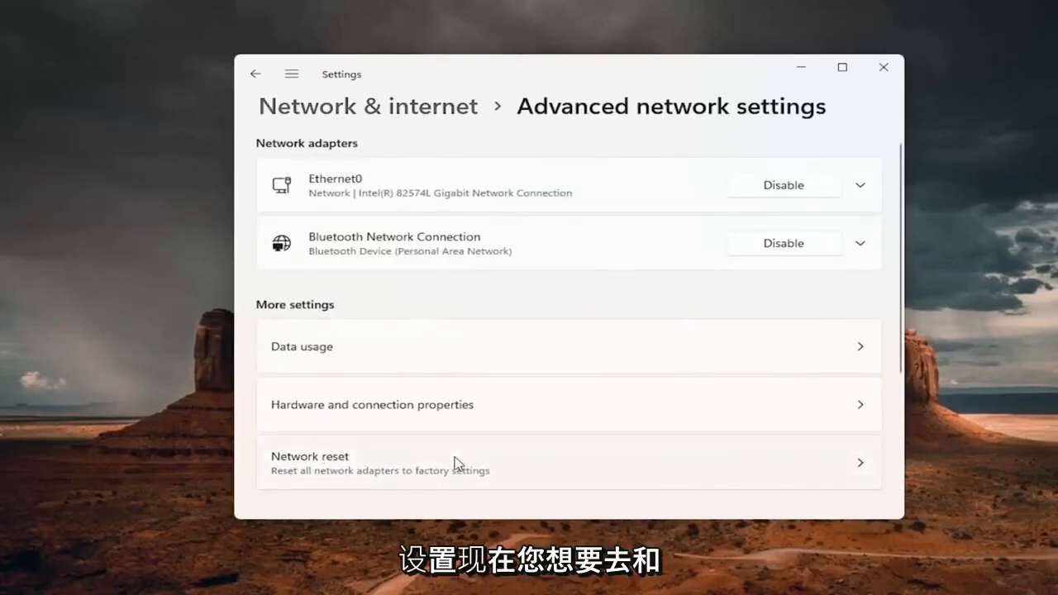
scroll(down, 3)
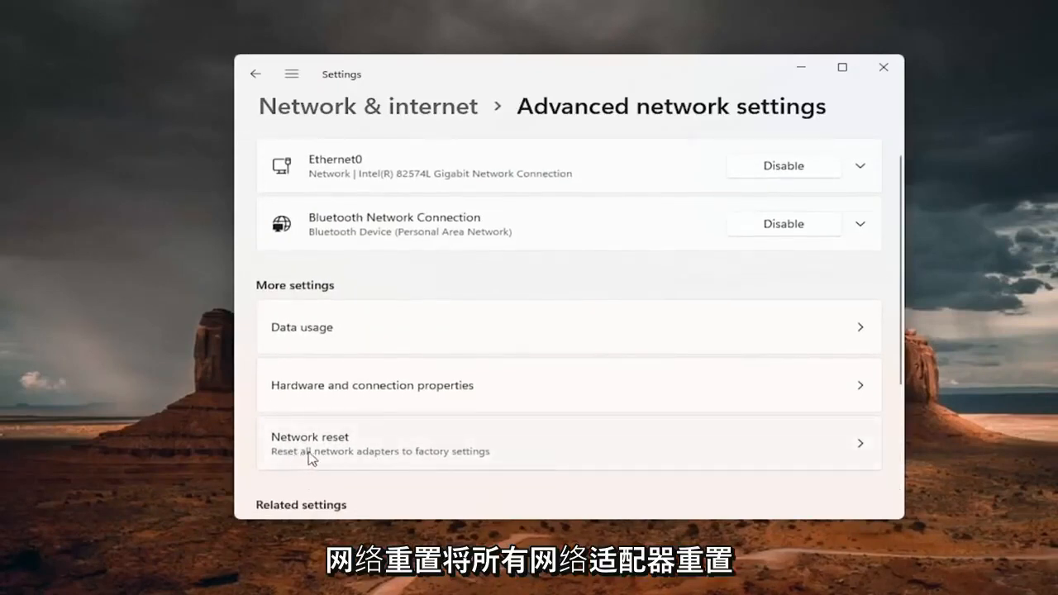
mouse_move(466, 451)
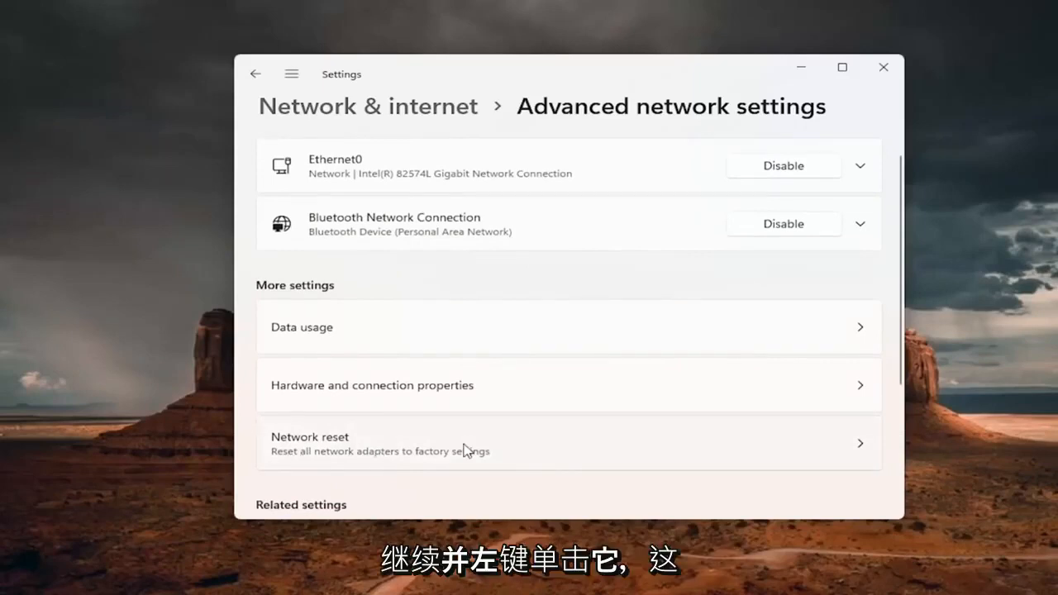
- Go to the Network reset page under More settings
click(569, 443)
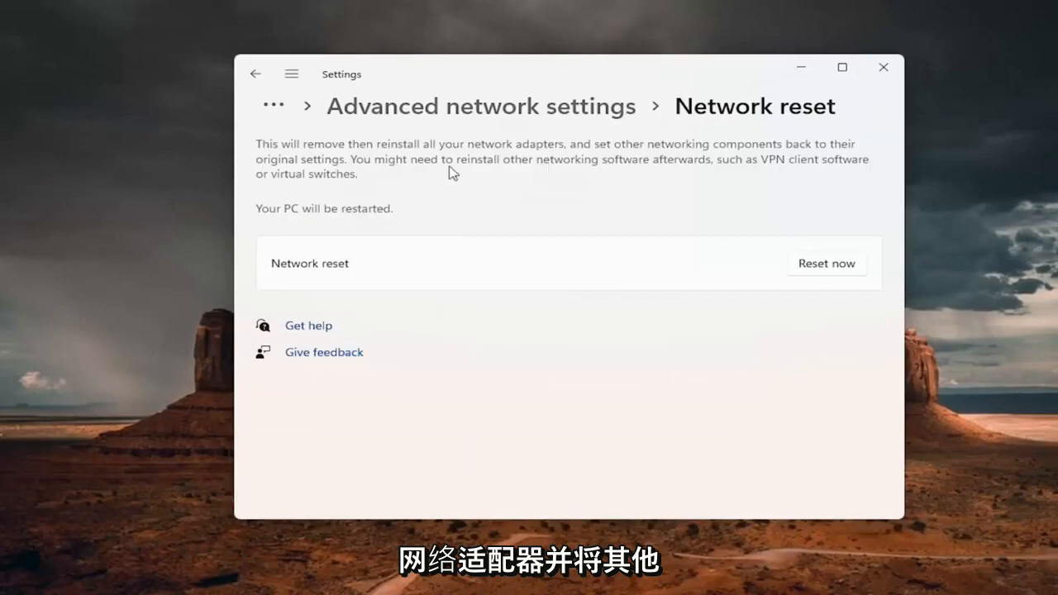
mouse_move(631, 156)
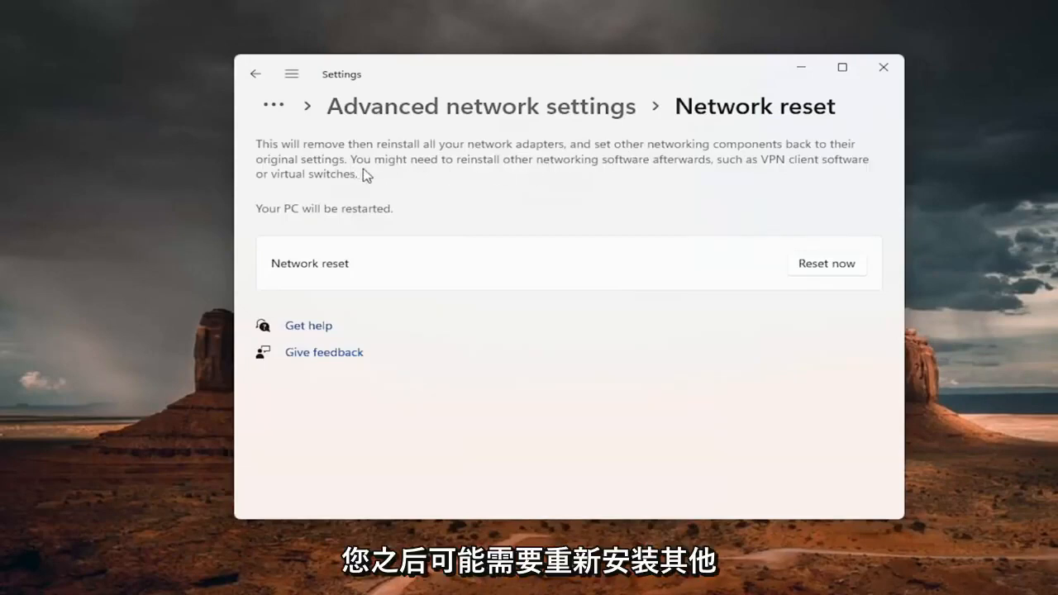
mouse_move(587, 171)
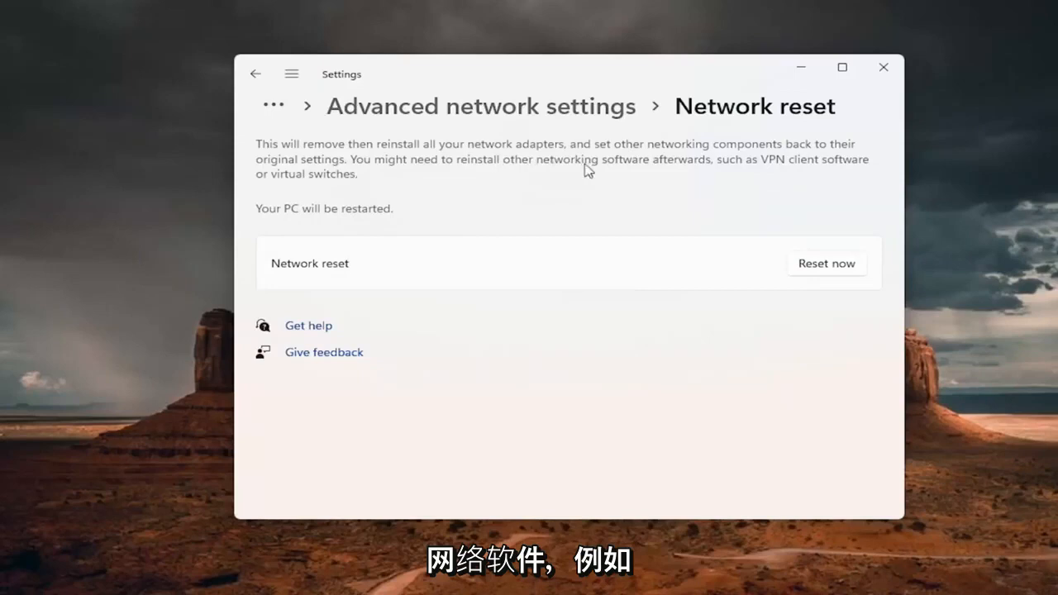
mouse_move(754, 175)
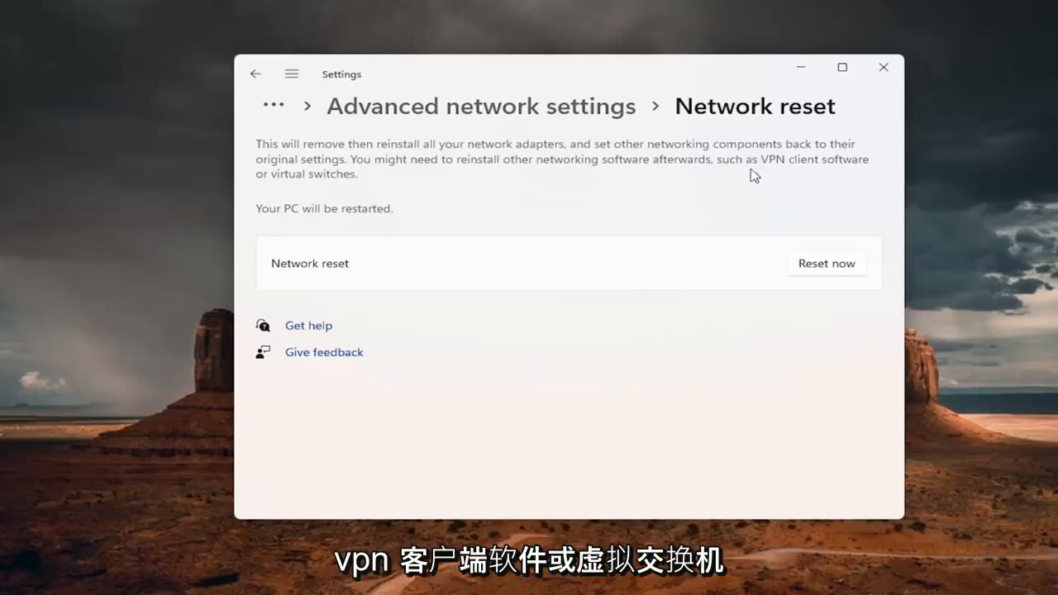
mouse_move(350, 228)
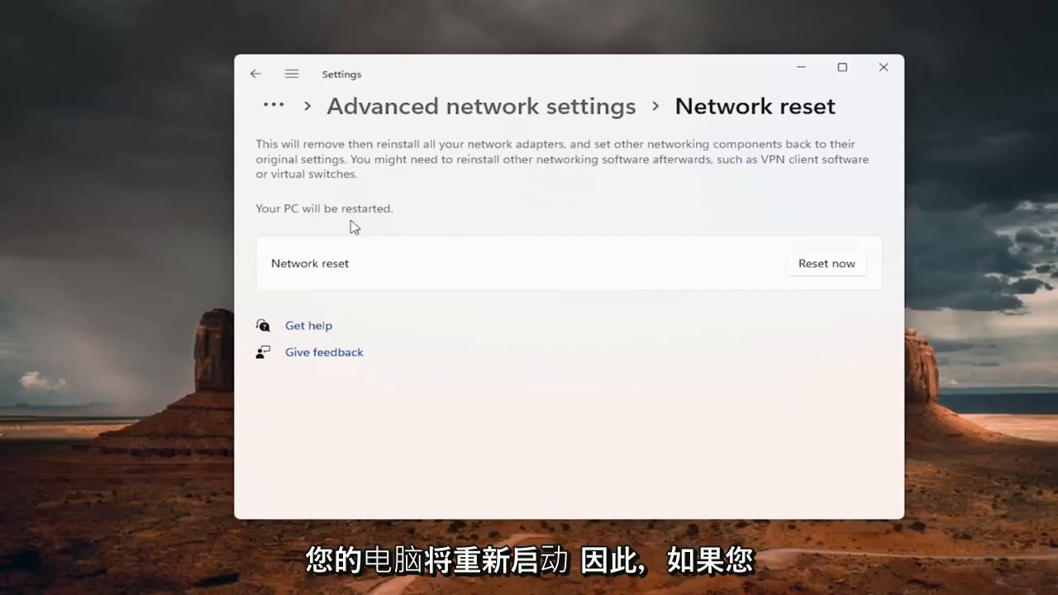
mouse_move(397, 199)
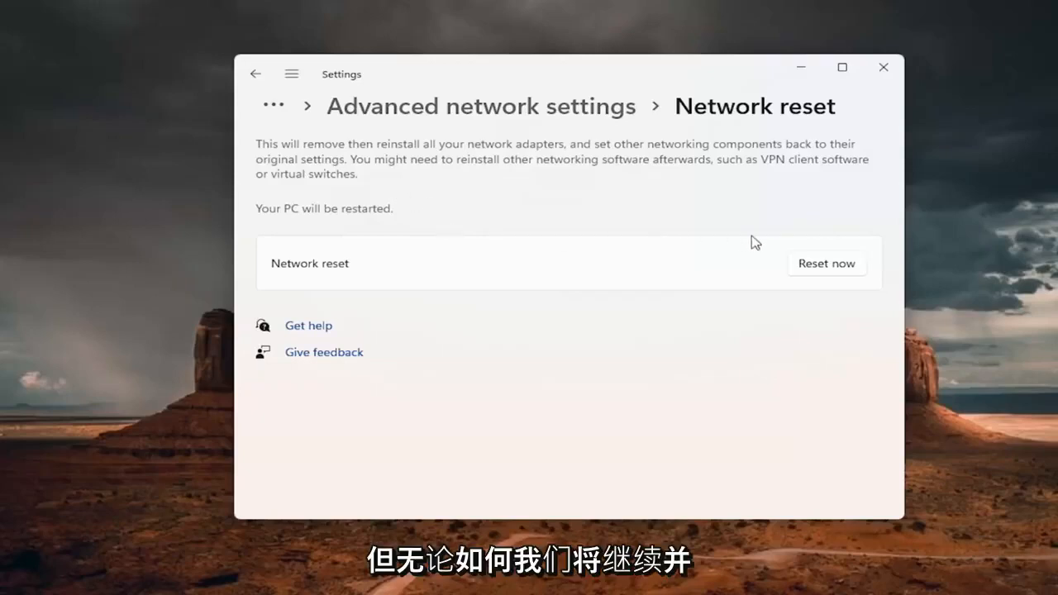
- Run Reset now for all network adapters, confirm it, dismiss the sign-out notice and restart the PC
click(826, 263)
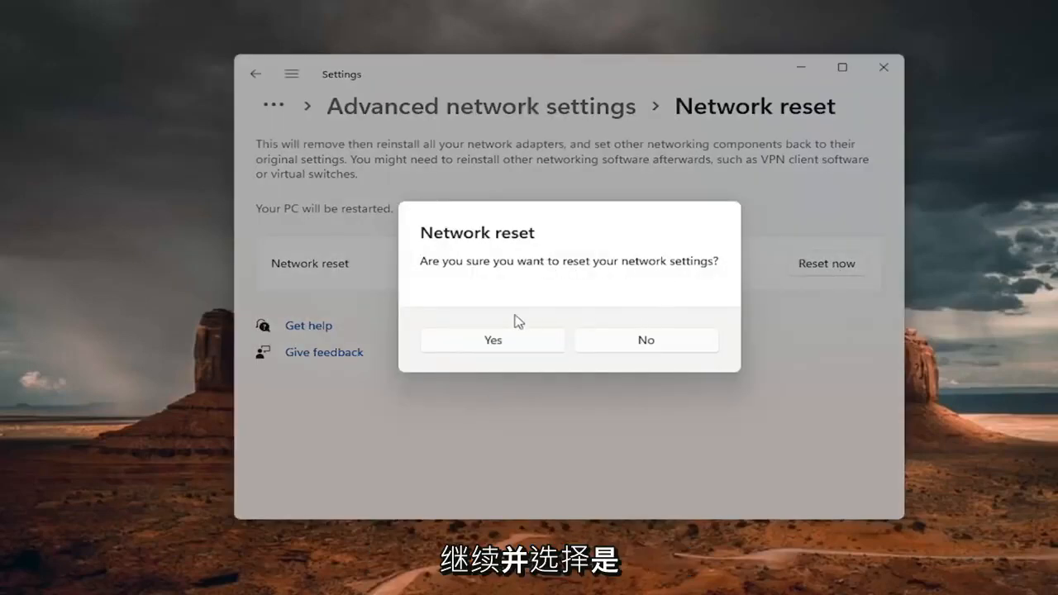
click(492, 340)
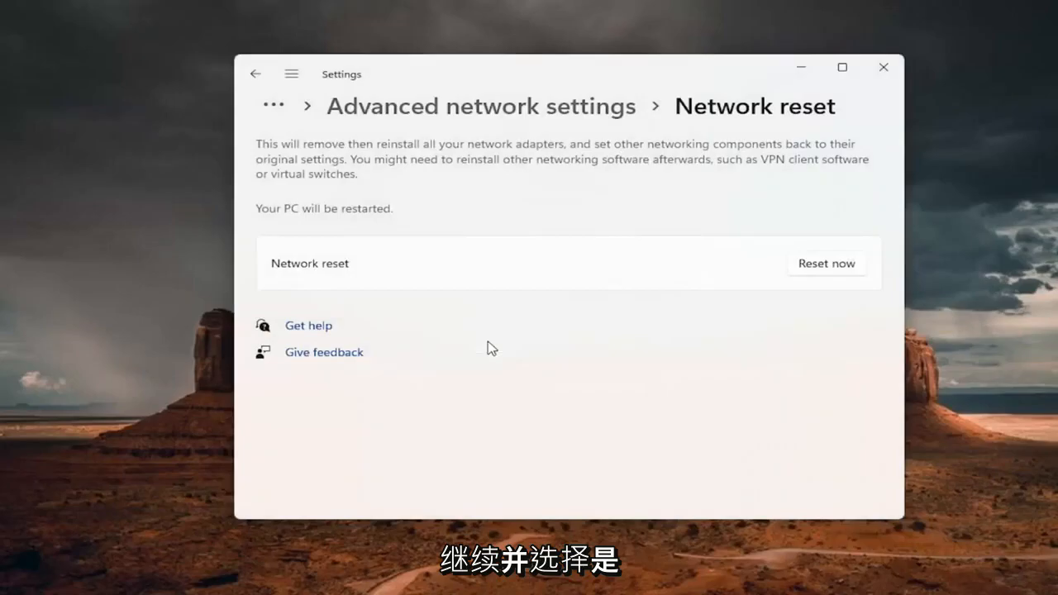
click(826, 263)
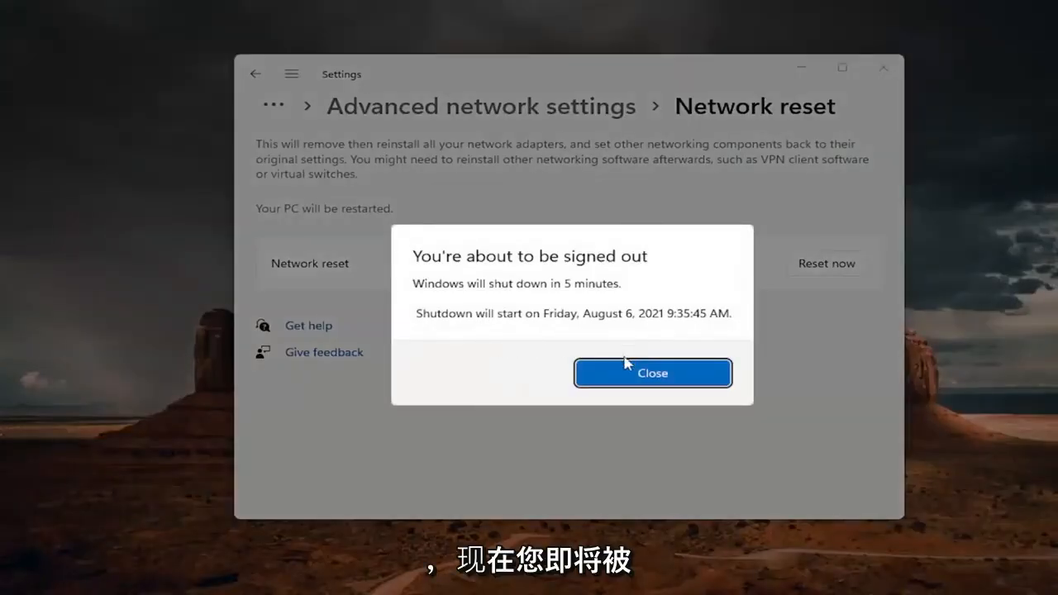
click(652, 374)
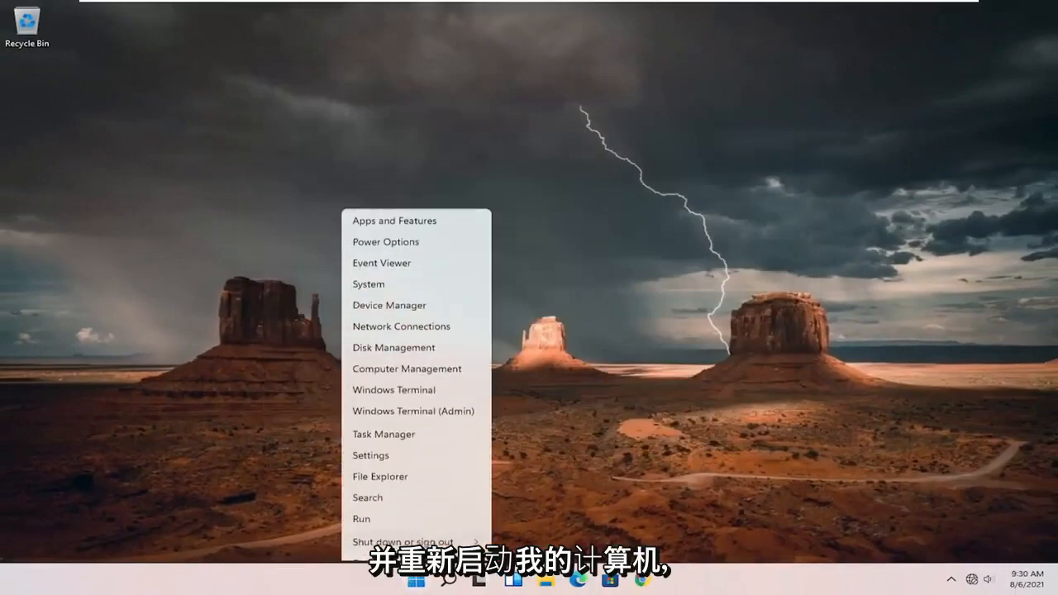
click(404, 542)
text(control panel)
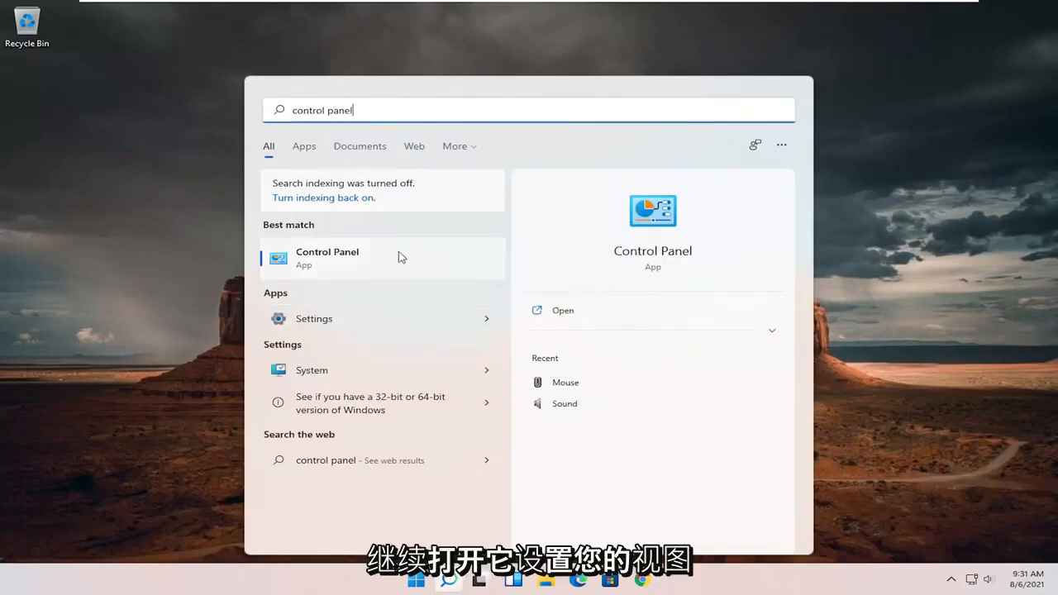
- Launch Control Panel from search and go to Network and Sharing Center
click(327, 258)
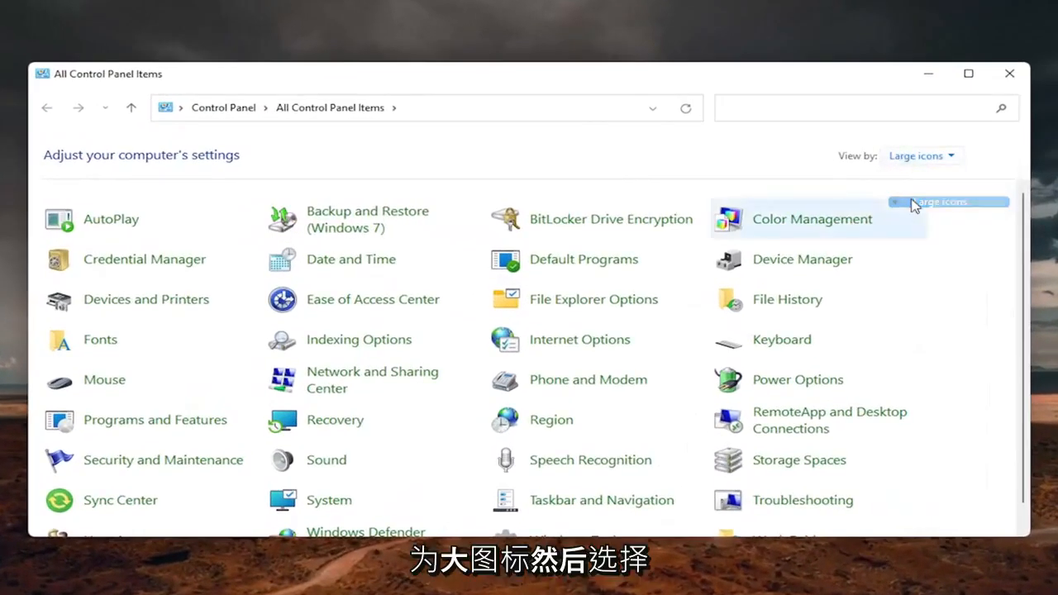
mouse_move(374, 379)
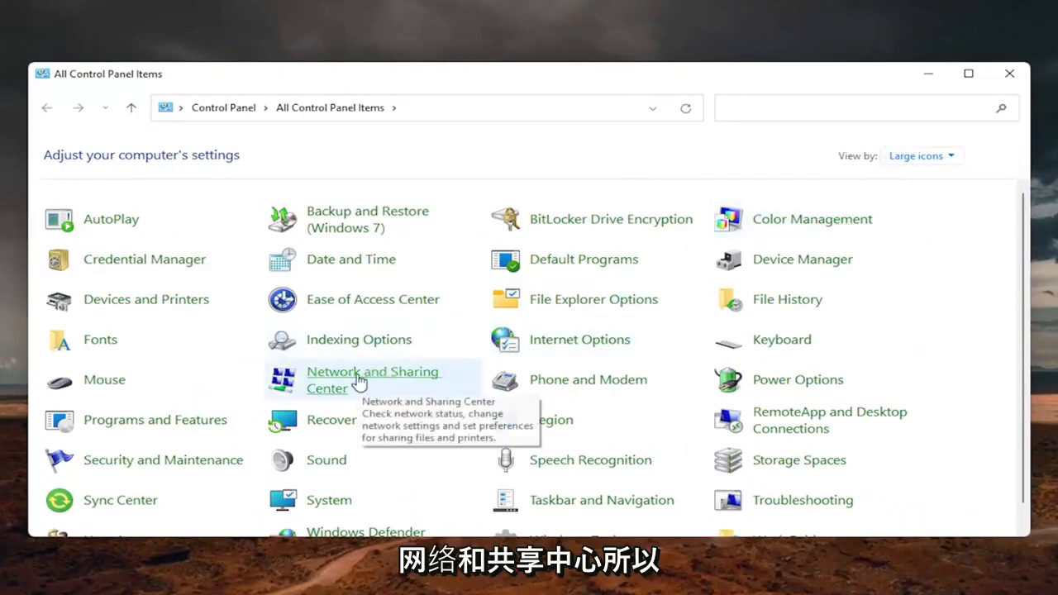
click(373, 379)
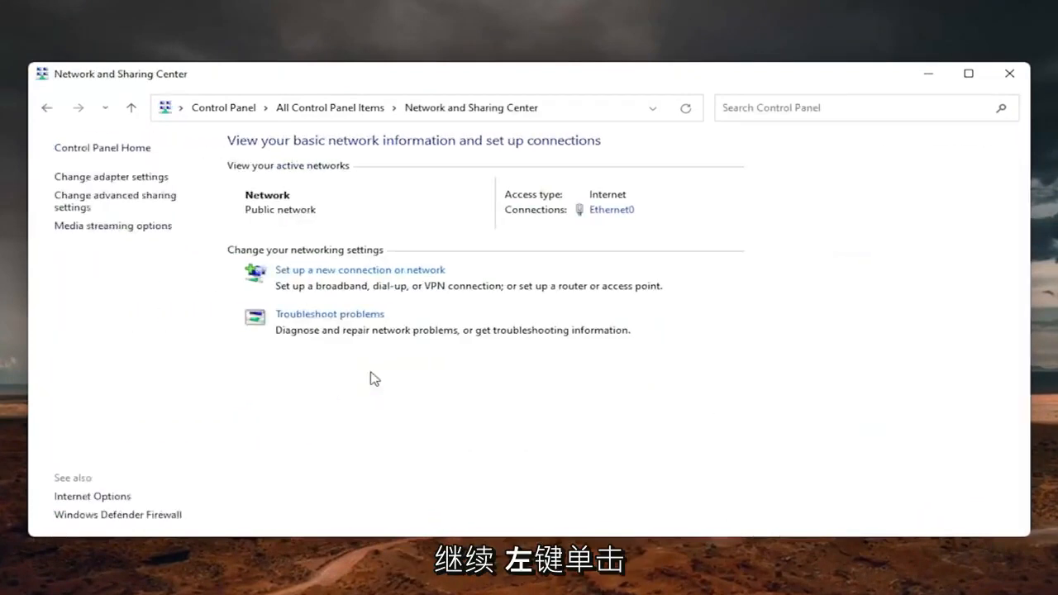
mouse_move(701, 243)
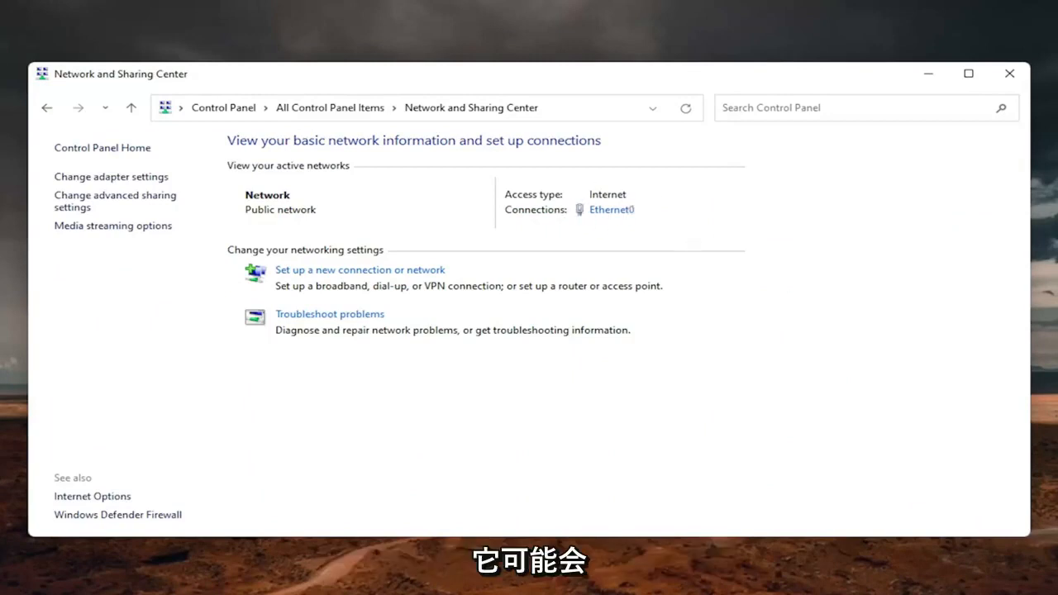
mouse_move(601, 212)
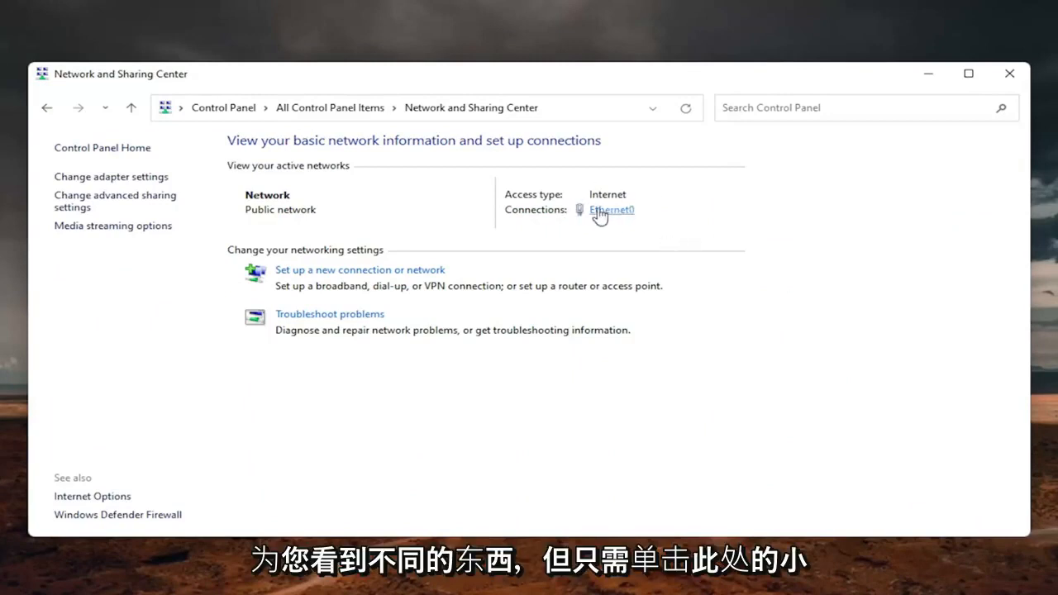
- From the Ethernet0 status window, bring up its Internet Protocol Version 4 (TCP/IPv4) Properties
click(612, 208)
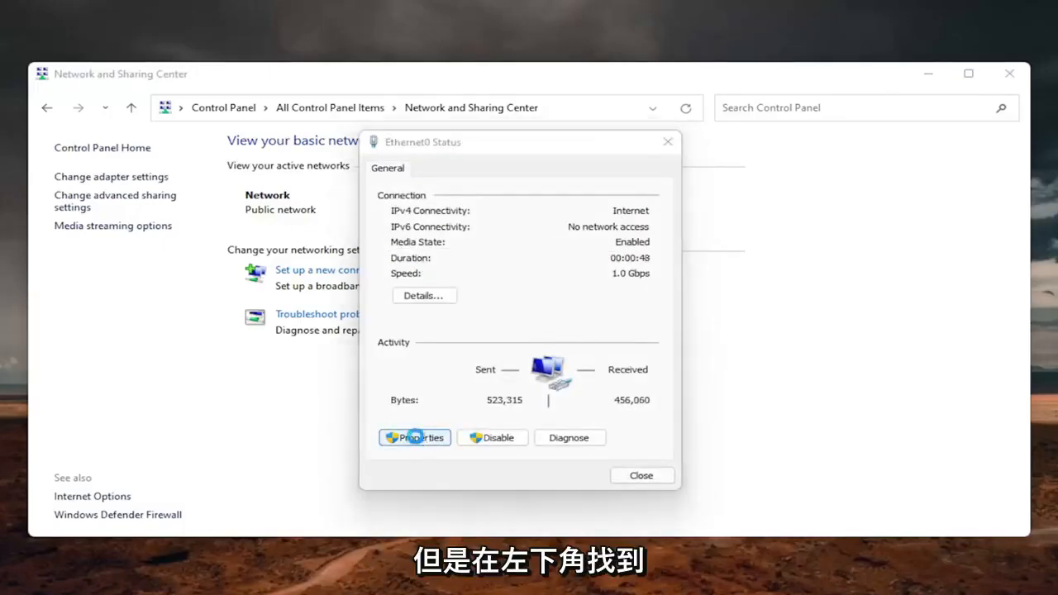
click(413, 437)
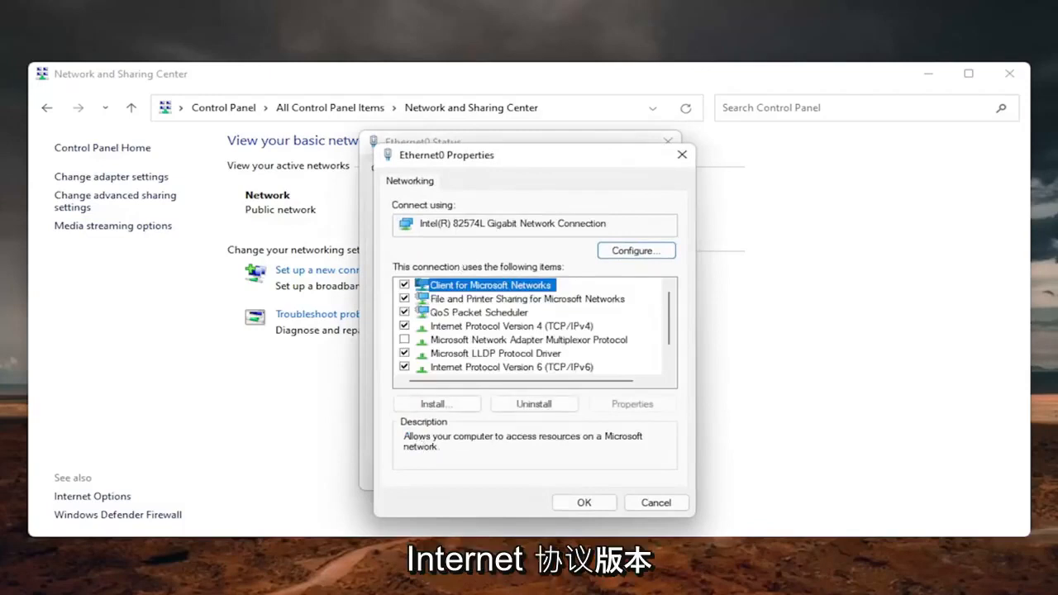
click(513, 325)
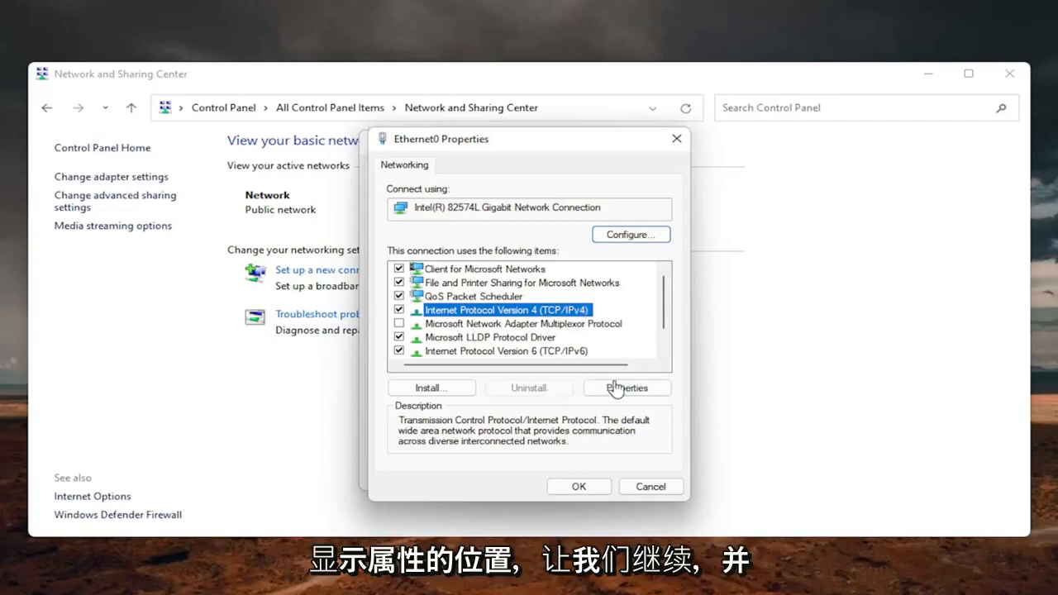
click(627, 387)
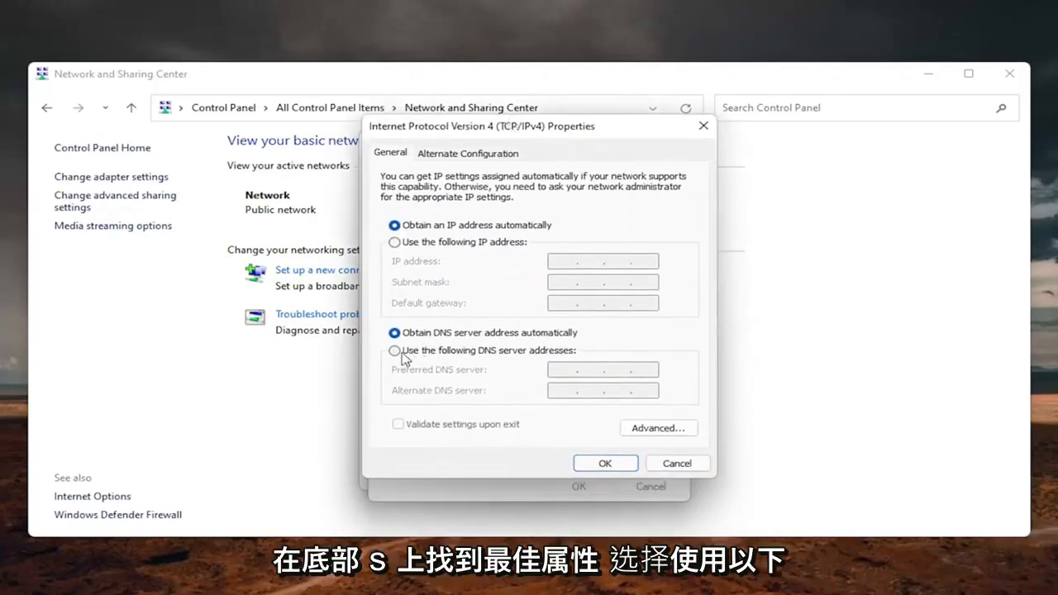
- Use manual DNS servers 8.8.8.8 and 8.8.4.4, enable 'Validate settings upon exit', and apply with OK
click(395, 351)
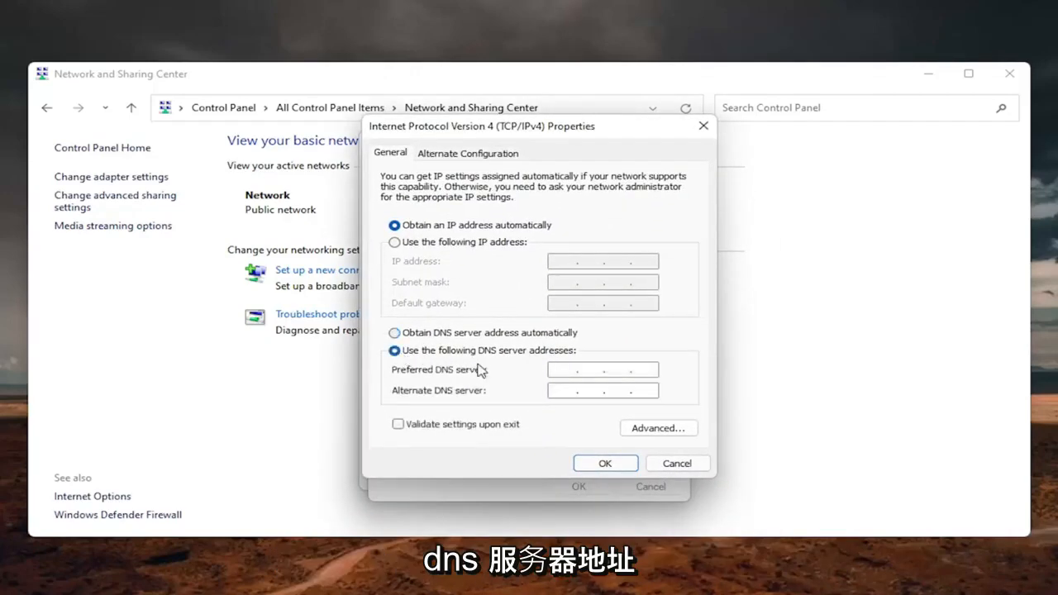
mouse_move(519, 377)
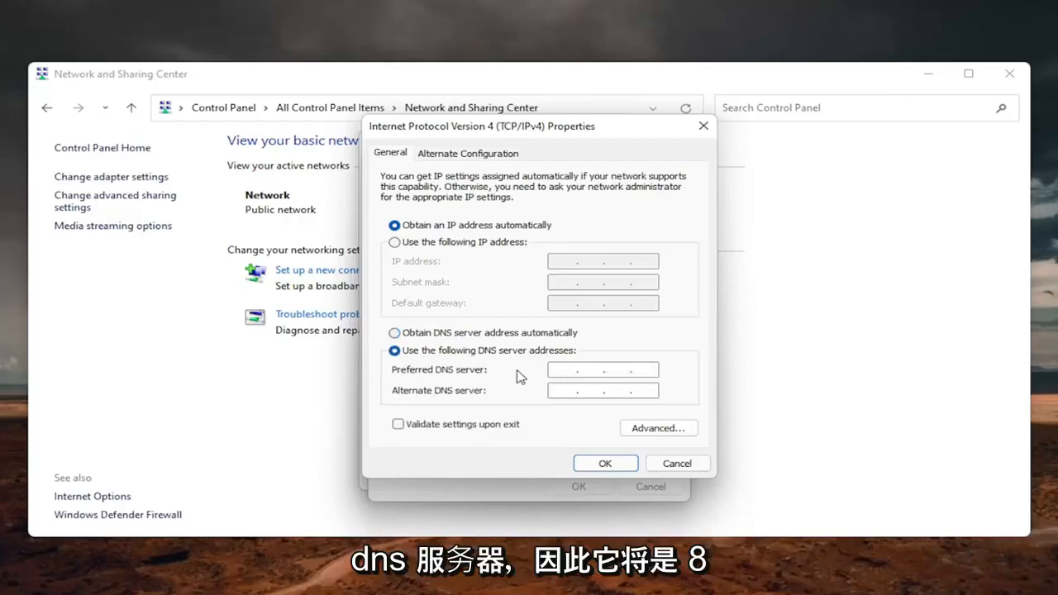
text(8 . 8 . 8 .)
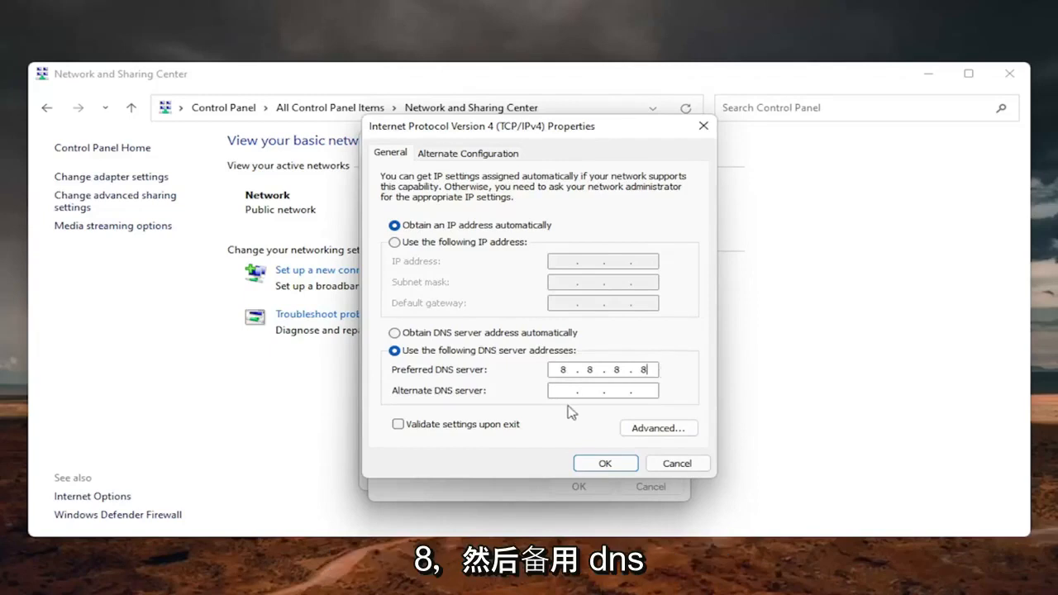
text(8.8.4.4)
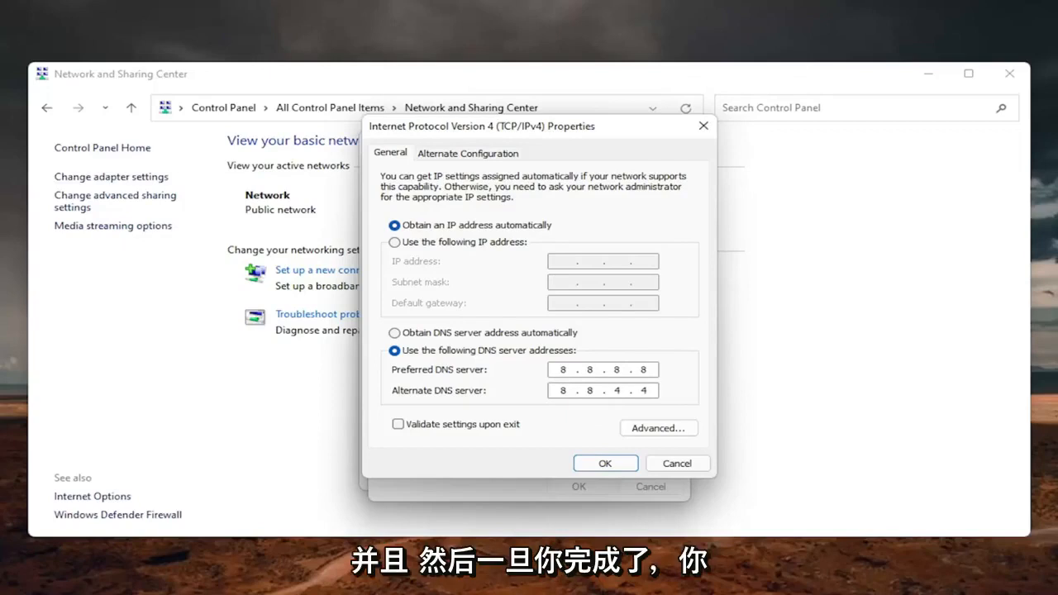
click(397, 423)
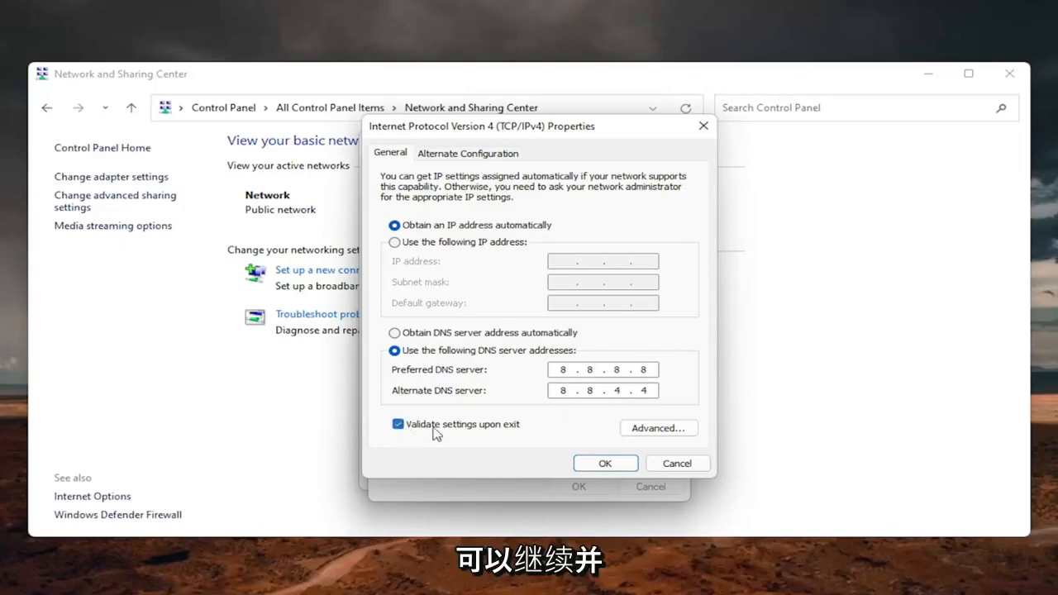
click(605, 463)
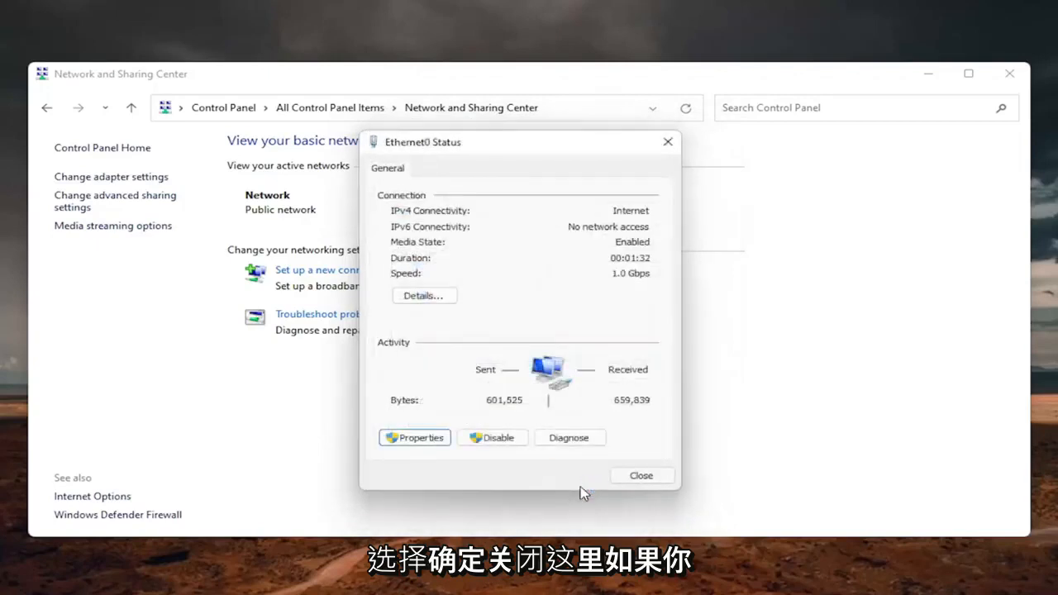
- Dismiss the Network Diagnostics result and reopen Ethernet0's IPv4 properties to verify DNS 8.8.8.8 / 8.8.4.4
click(569, 436)
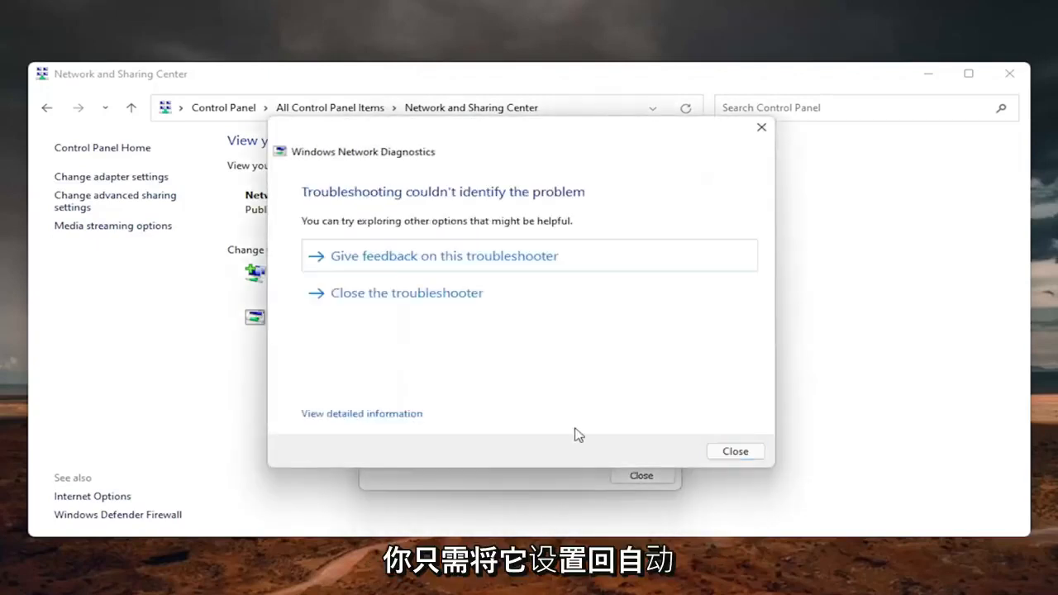
click(734, 452)
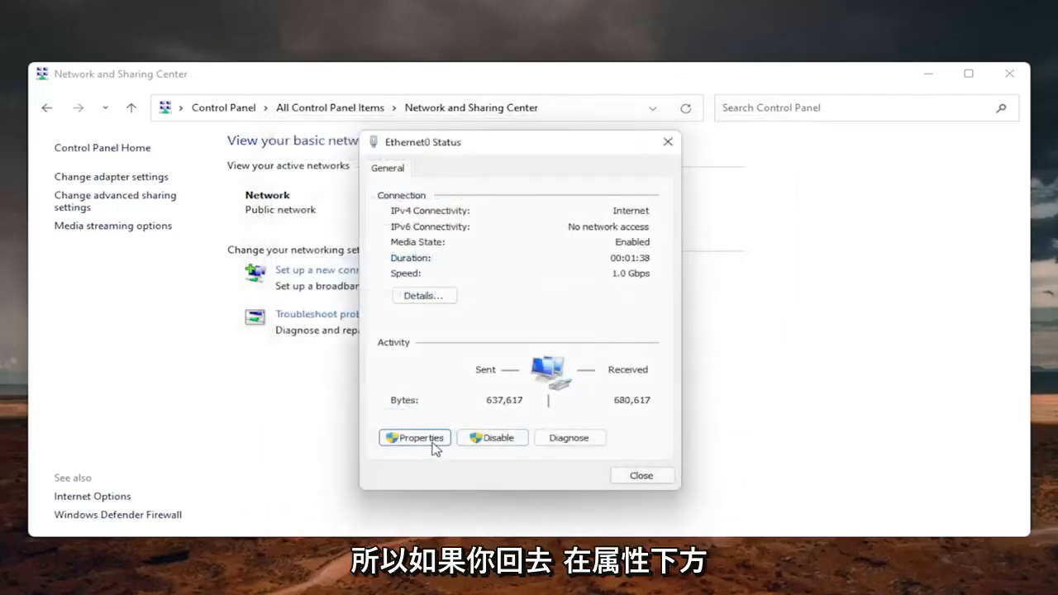
click(413, 437)
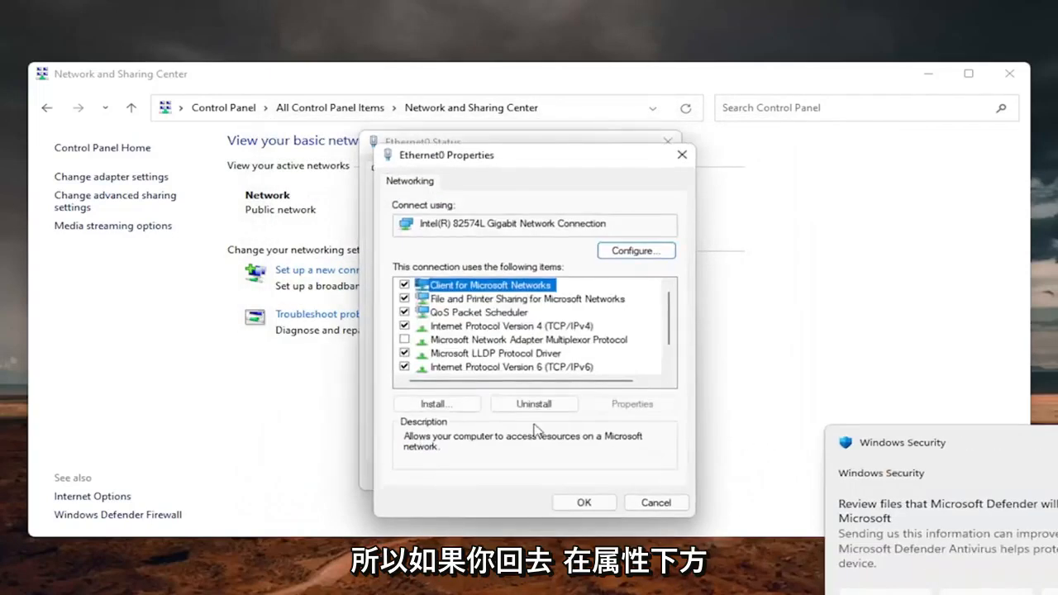
click(512, 326)
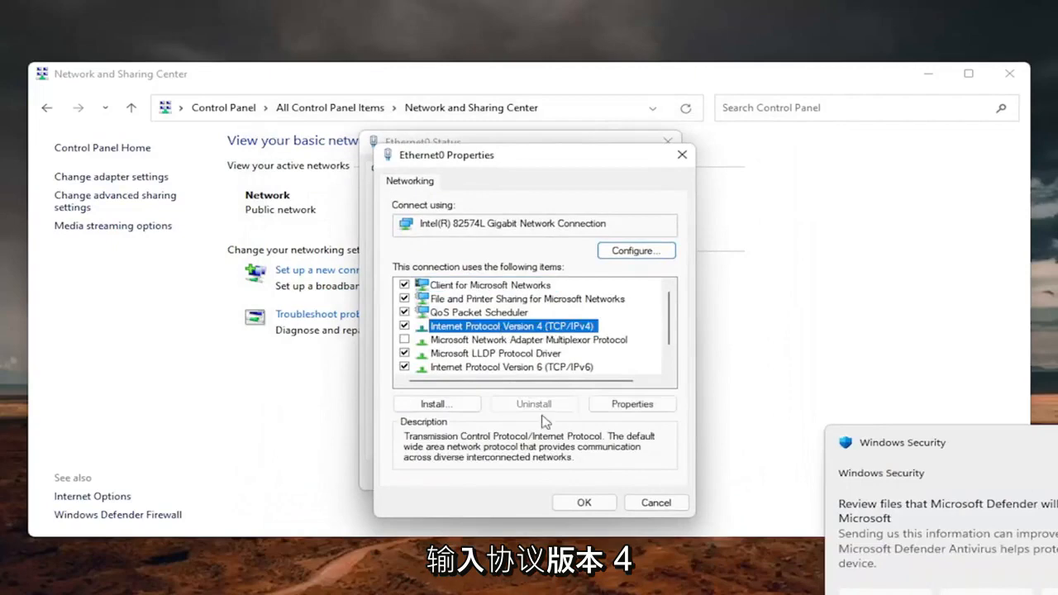
click(631, 404)
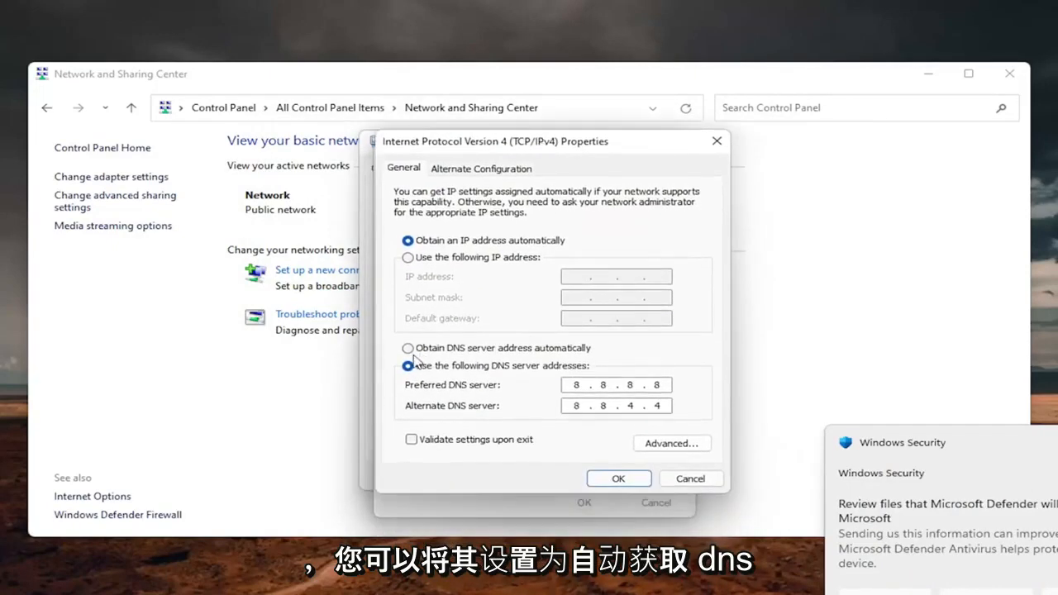
- Close the IPv4 properties and the Ethernet0 Status window, returning to the desktop
click(406, 348)
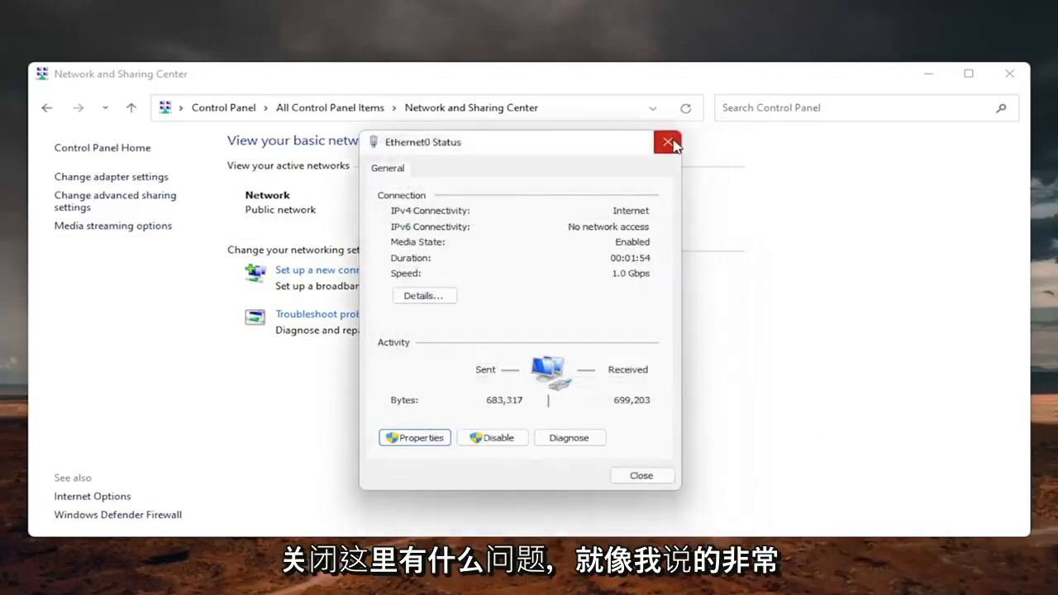
click(668, 142)
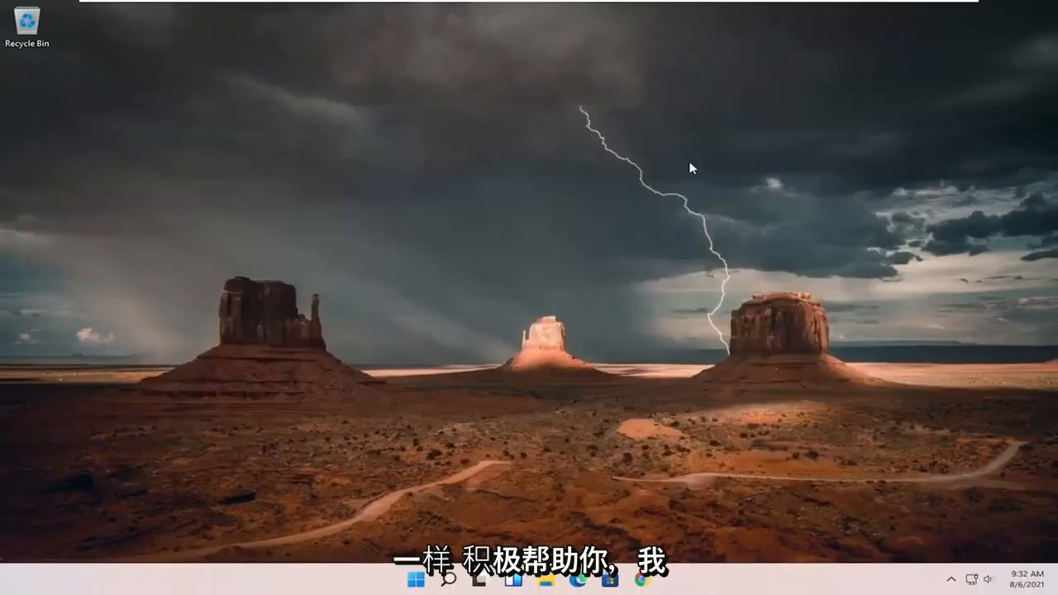